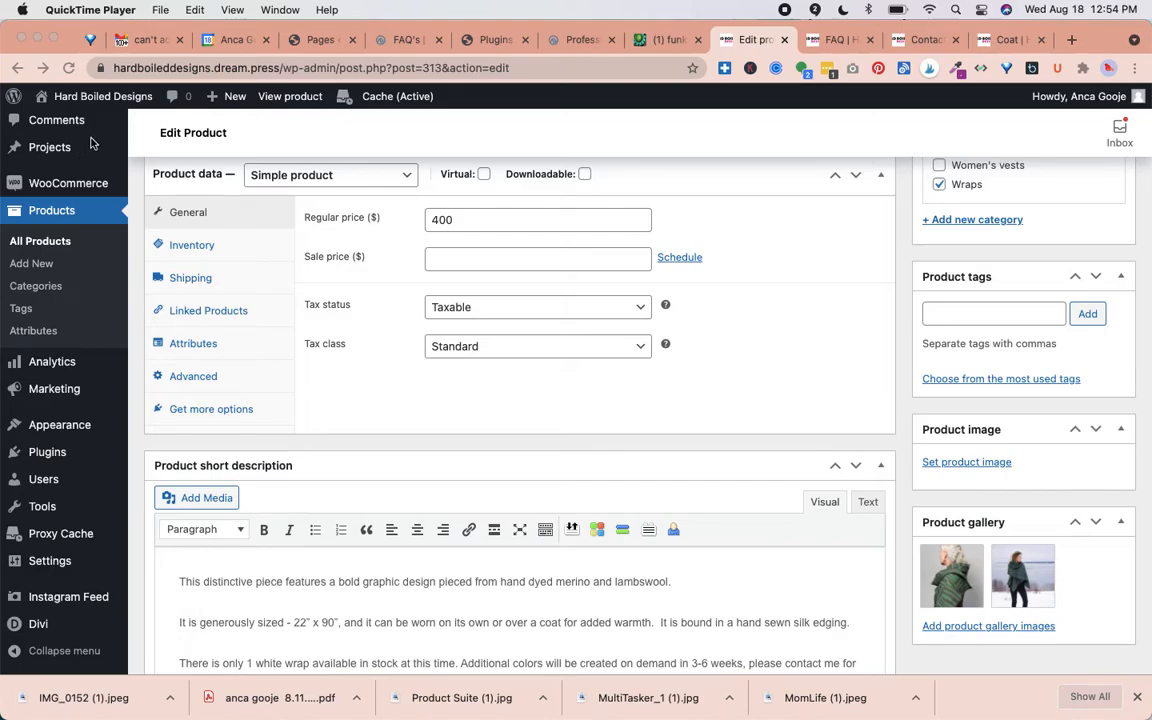
{"action": "mouse_move", "coordinate": [348, 400]}
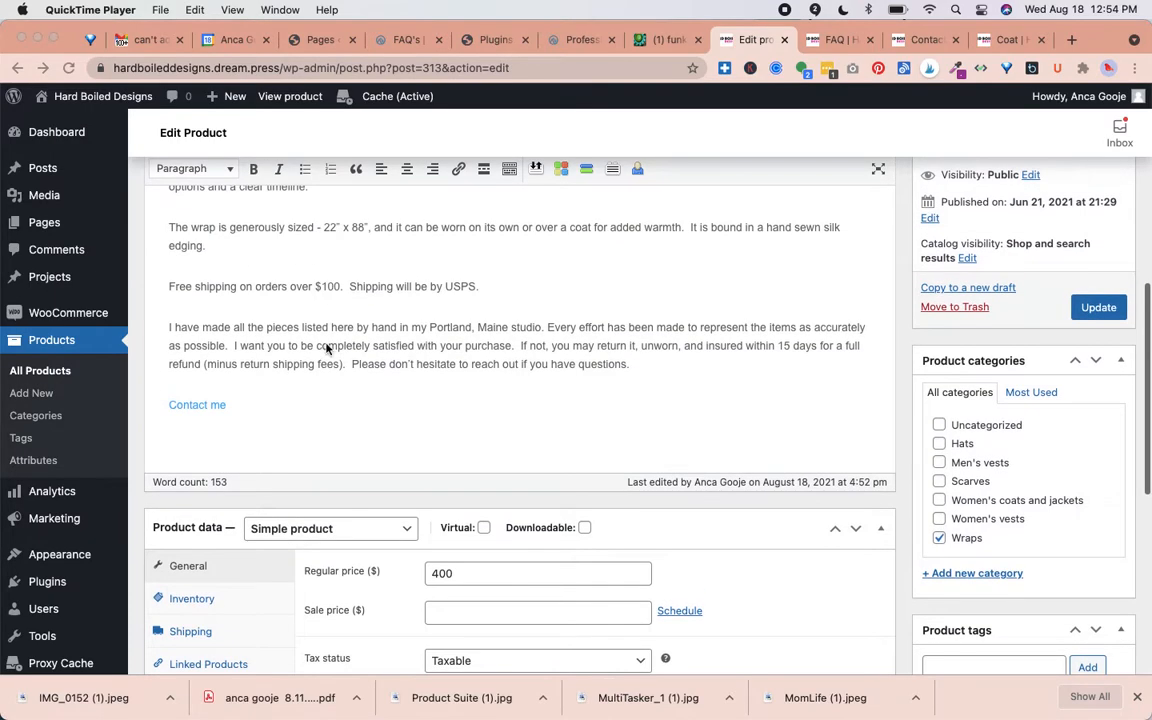
{"action": "mouse_move", "coordinate": [438, 150]}
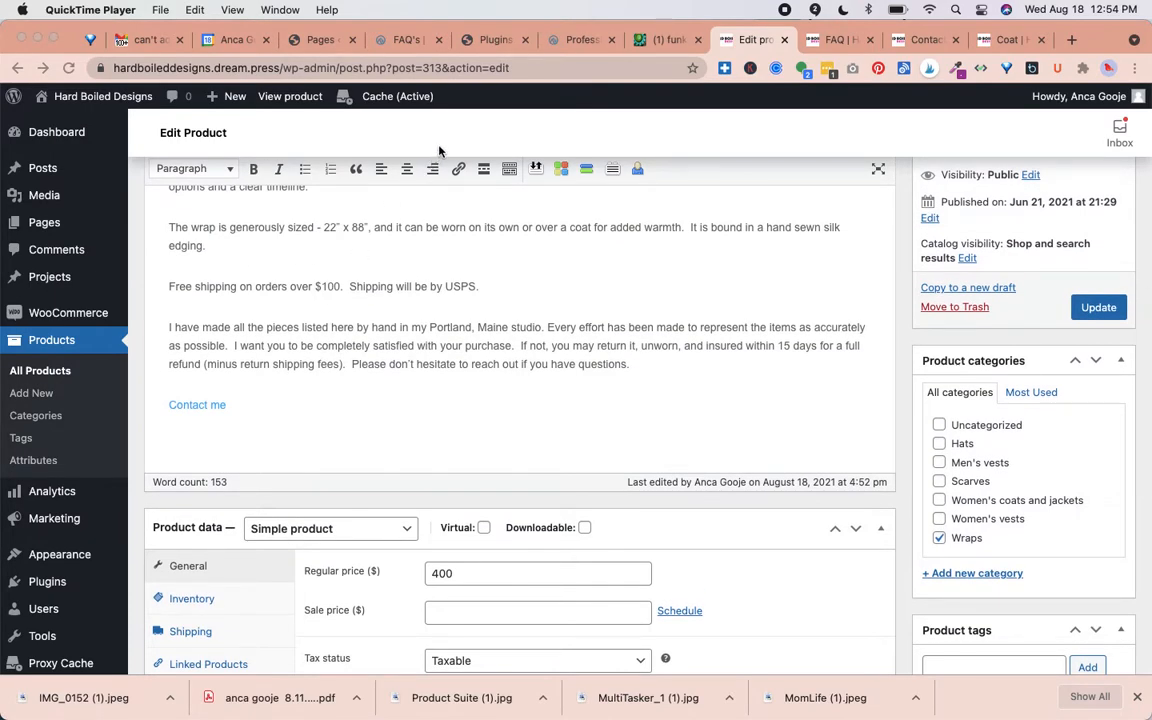
{"action": "mouse_move", "coordinate": [58, 142]}
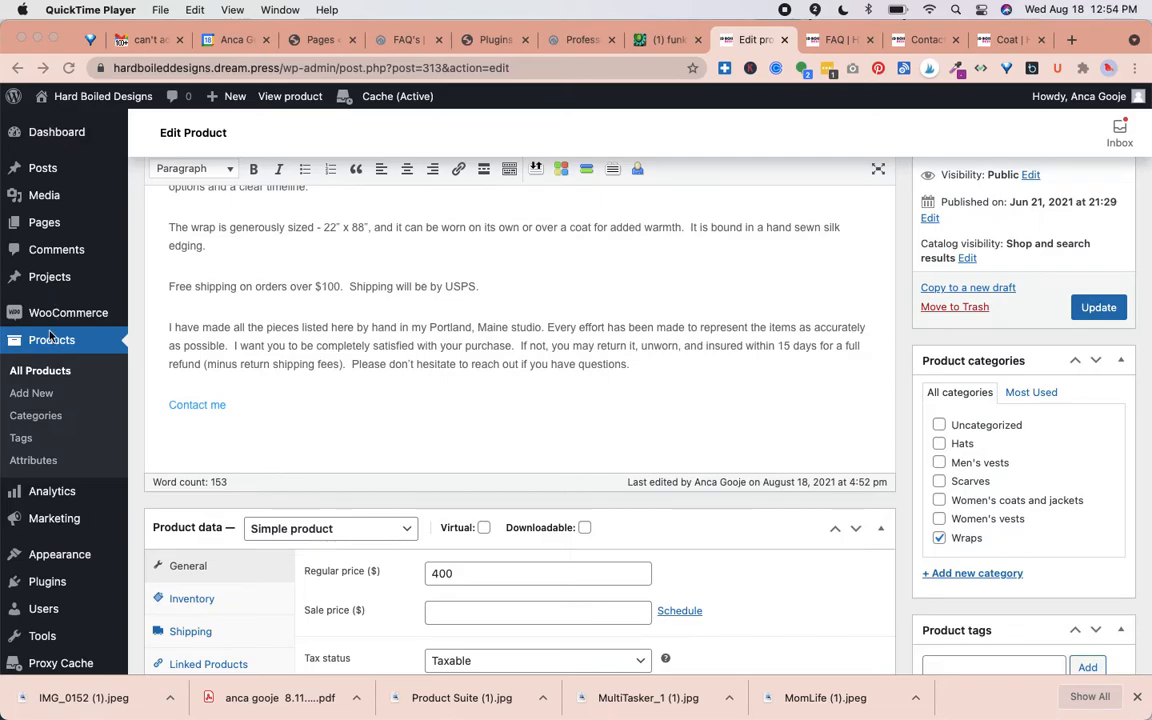
{"action": "mouse_move", "coordinate": [50, 378]}
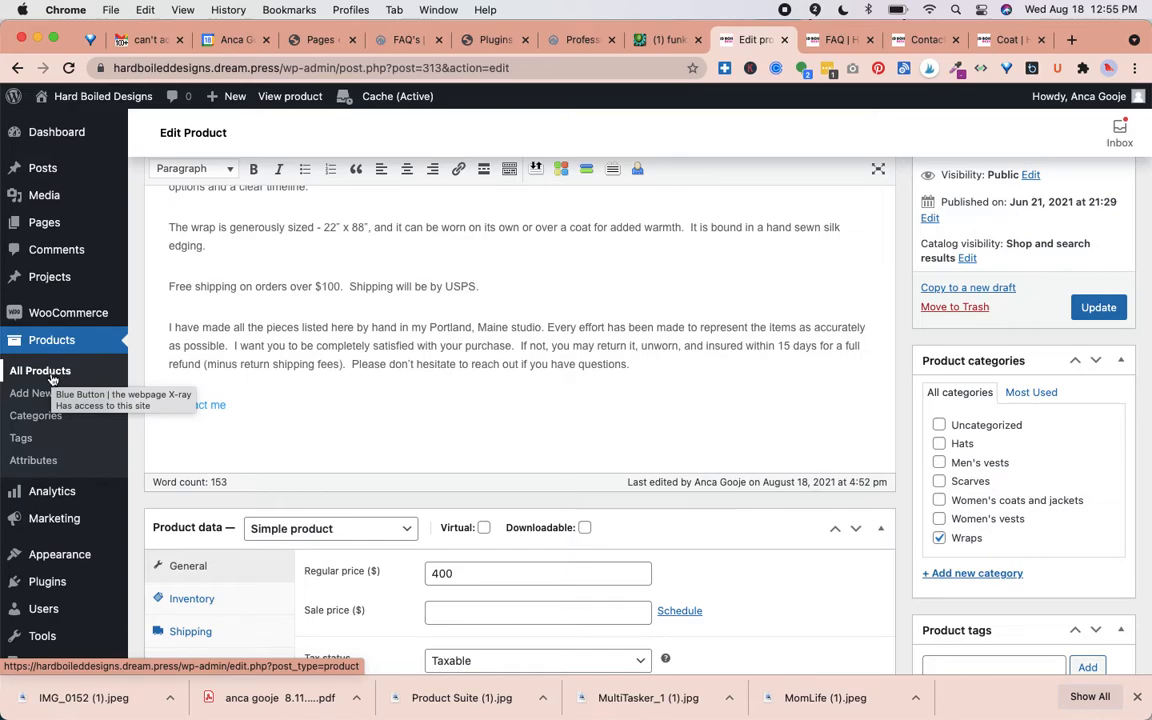
Go to the All Products list and select Pieced Wrap from it.
{"action": "left_click", "coordinate": [40, 370]}
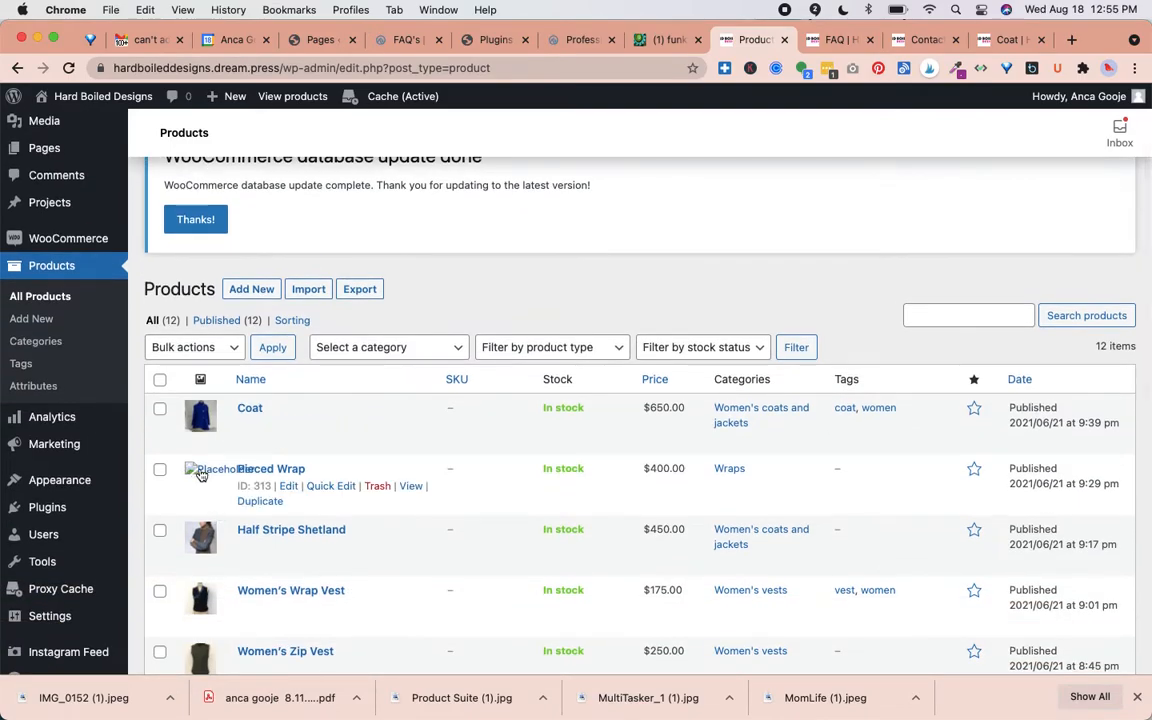
{"action": "left_click", "coordinate": [270, 468]}
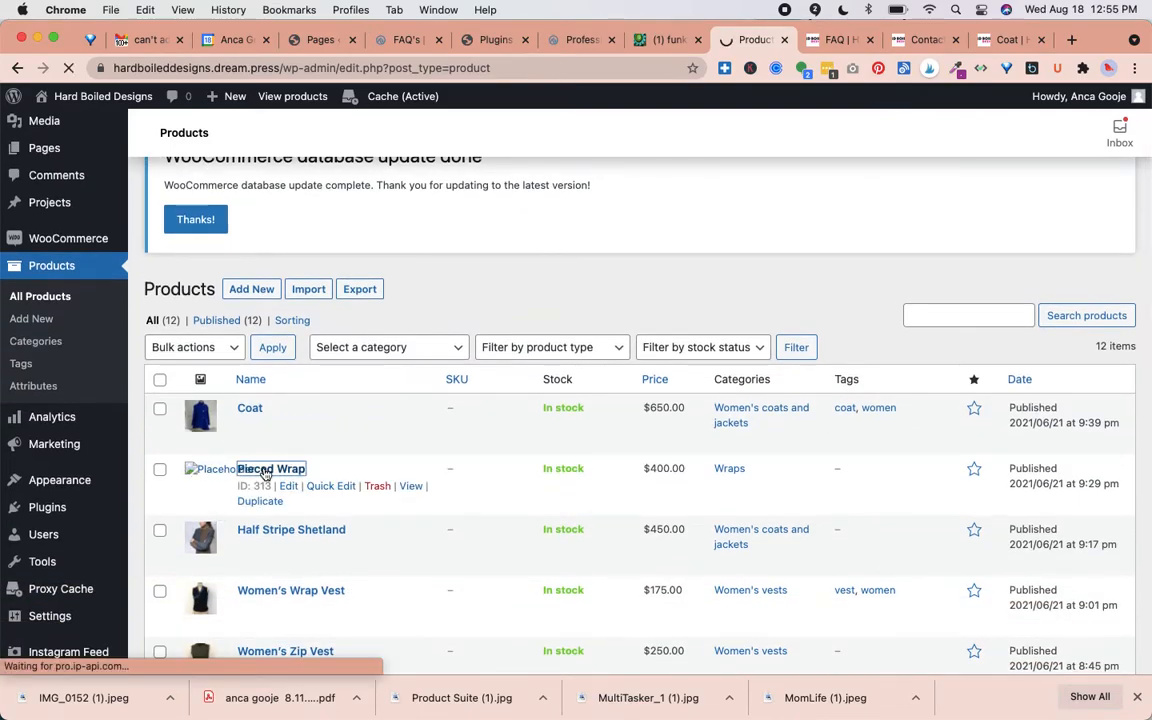
Bring up the Pieced Wrap edit page and scroll down to its Product image box.
{"action": "left_click", "coordinate": [272, 468]}
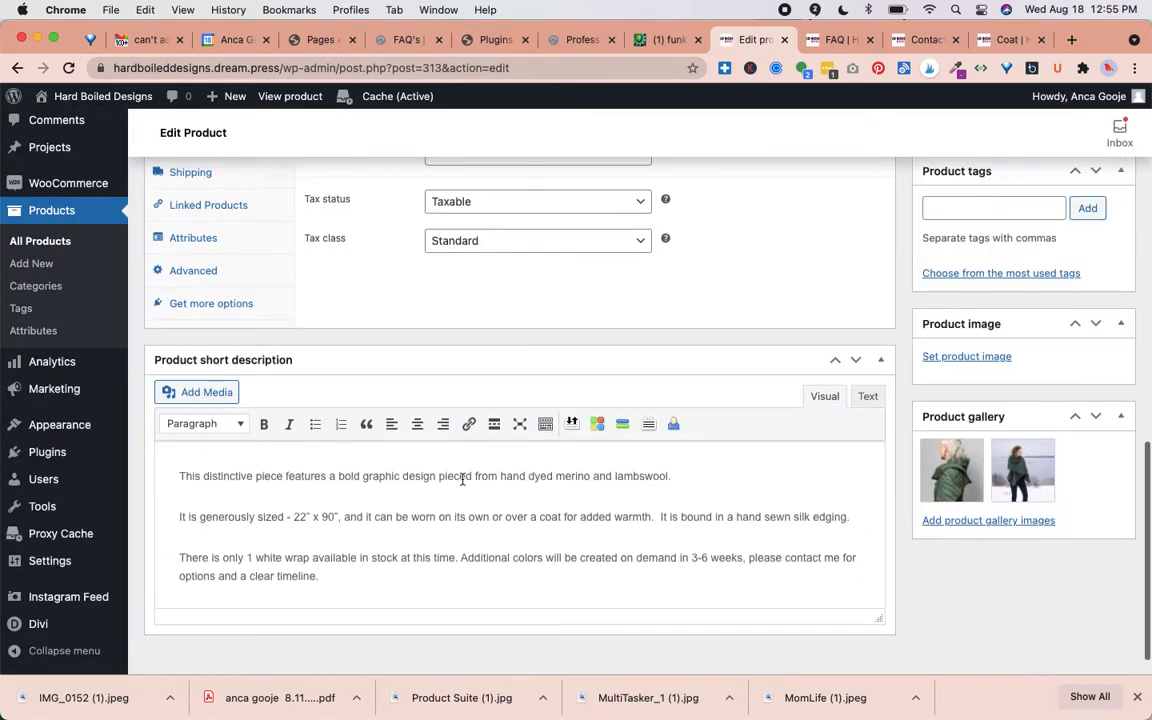
{"action": "scroll", "scroll_direction": "down", "scroll_amount": 3}
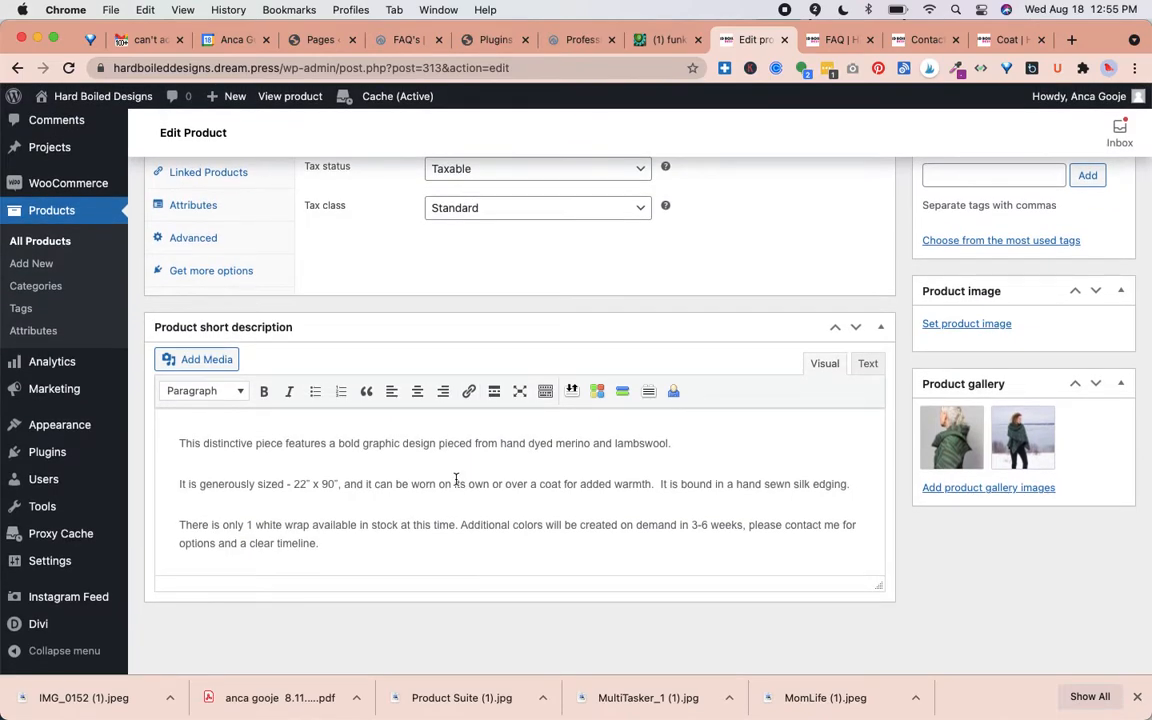
{"action": "scroll", "scroll_direction": "down", "scroll_amount": 3}
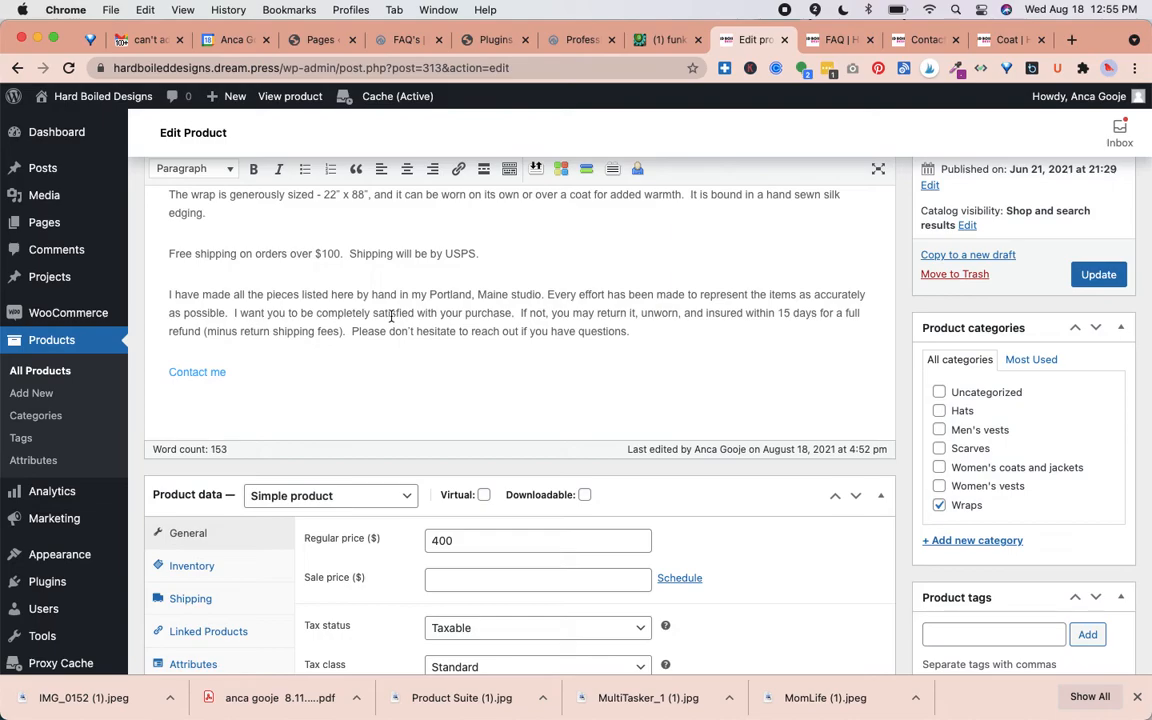
{"action": "mouse_move", "coordinate": [244, 370]}
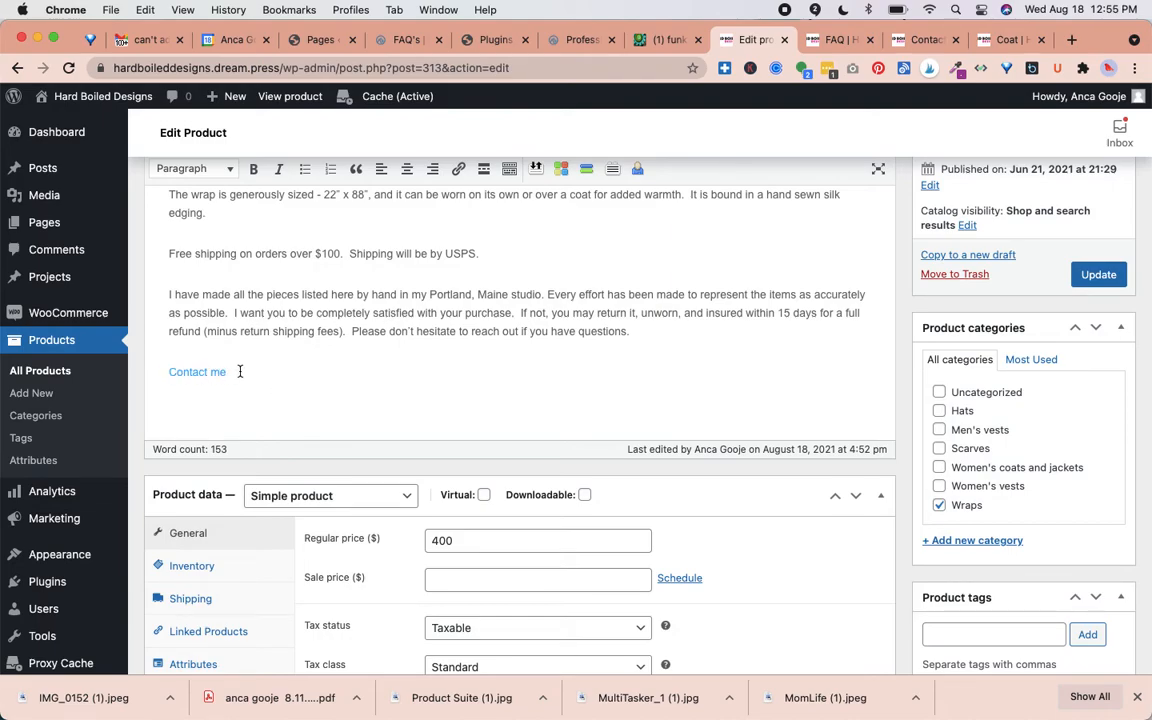
{"action": "scroll", "scroll_direction": "down", "scroll_amount": 3}
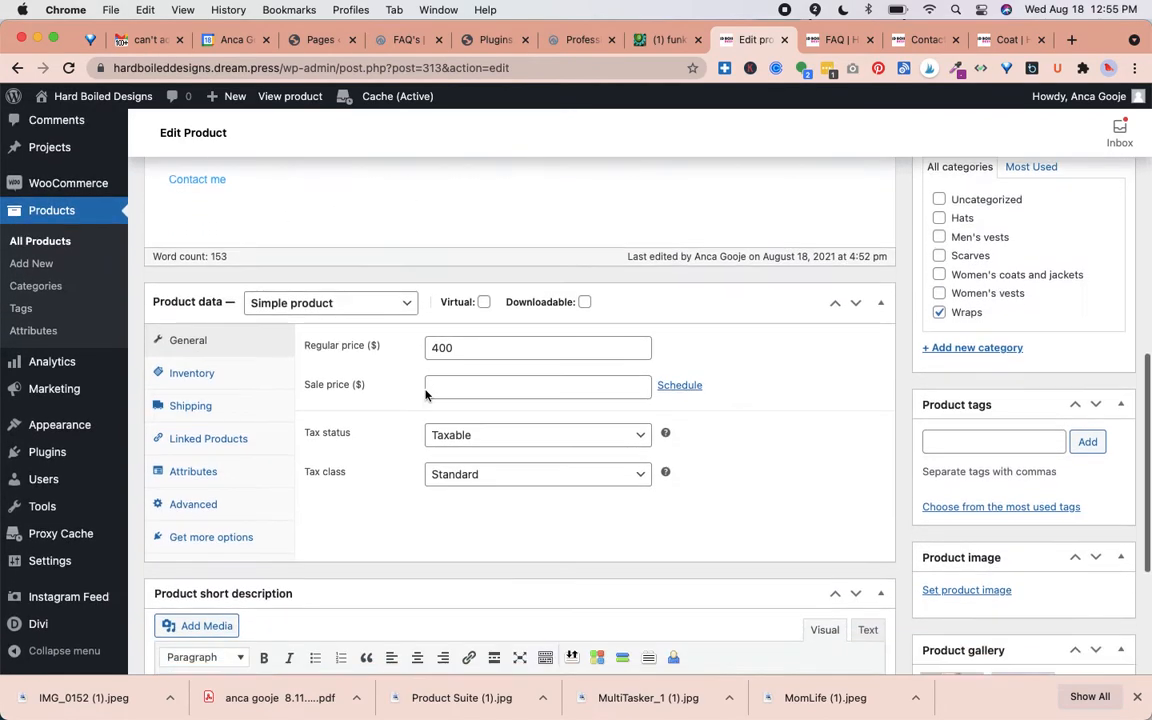
{"action": "scroll", "scroll_direction": "down", "scroll_amount": 3}
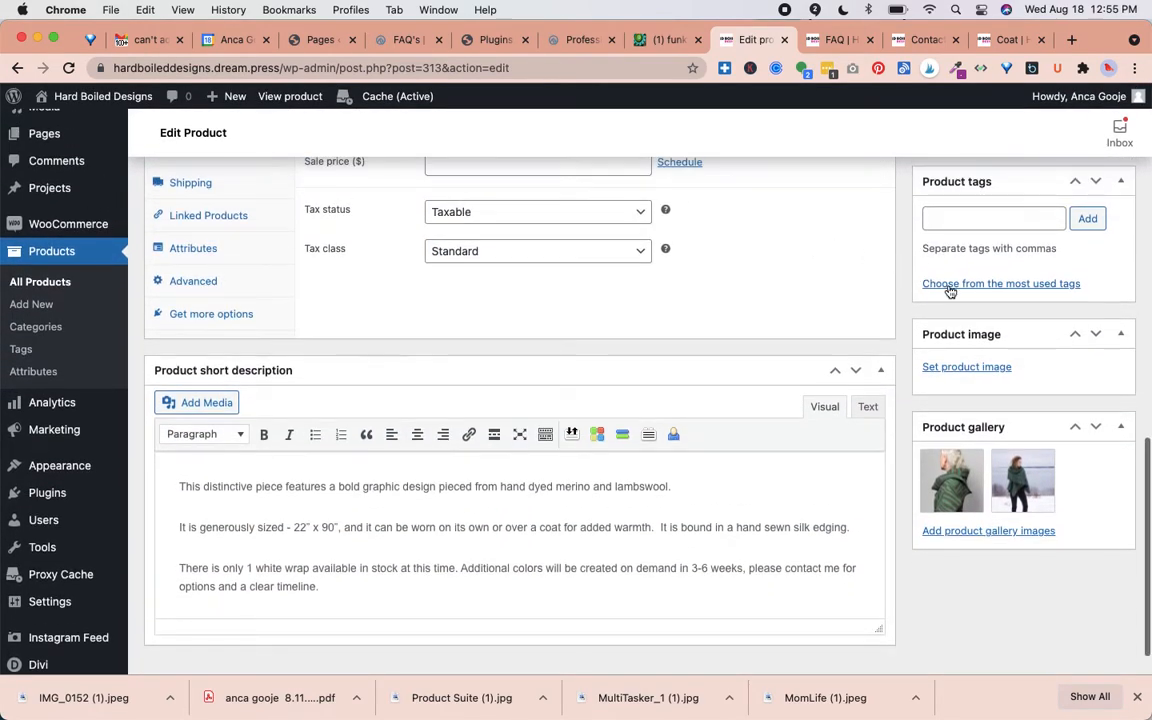
{"action": "mouse_move", "coordinate": [966, 366]}
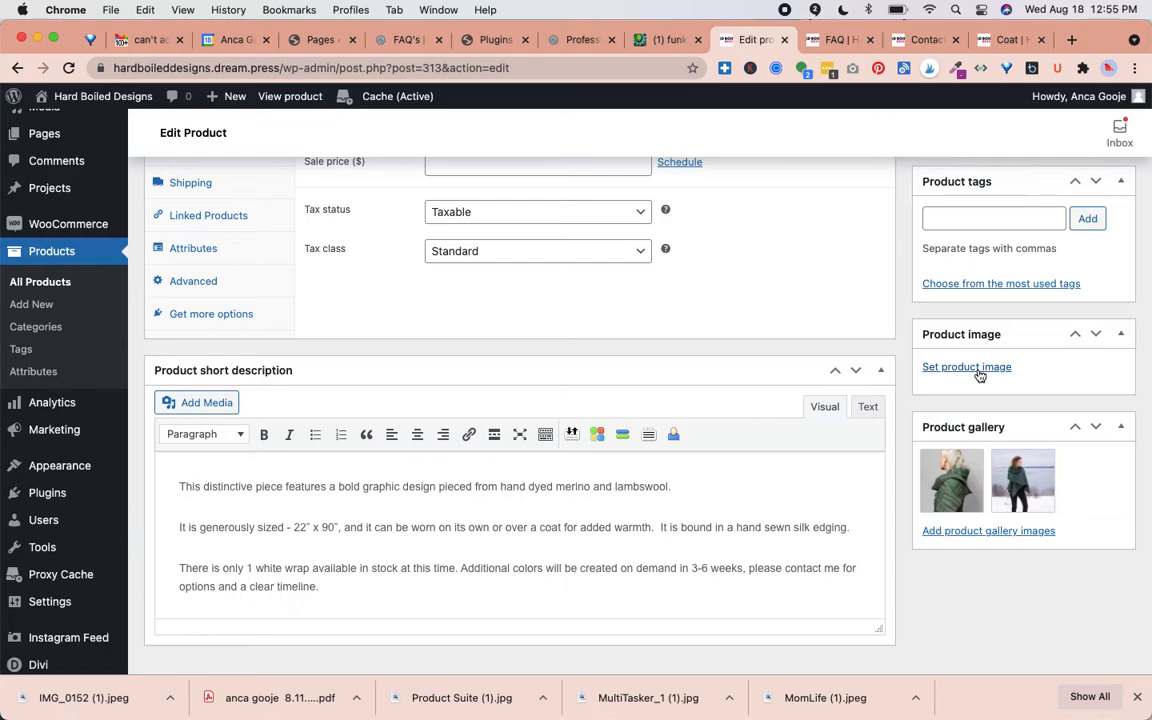
{"action": "mouse_move", "coordinate": [966, 368]}
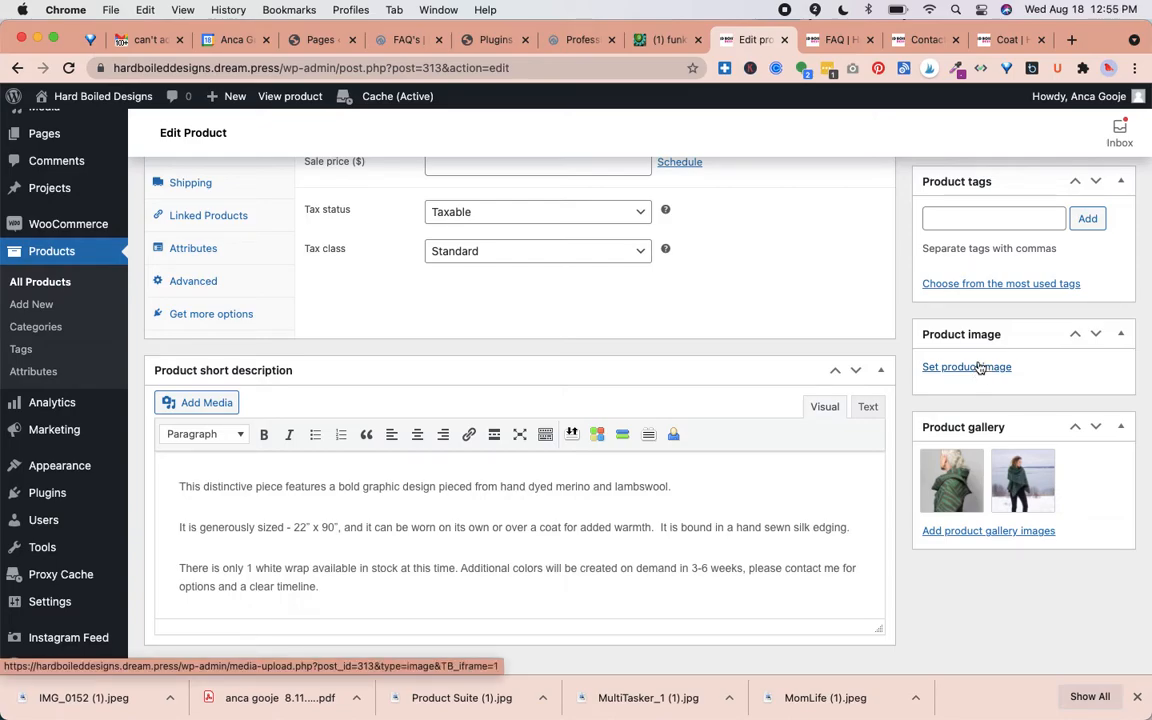
Start setting the product image and upload IMG_0152 (1).jpeg from the computer.
{"action": "left_click", "coordinate": [966, 366]}
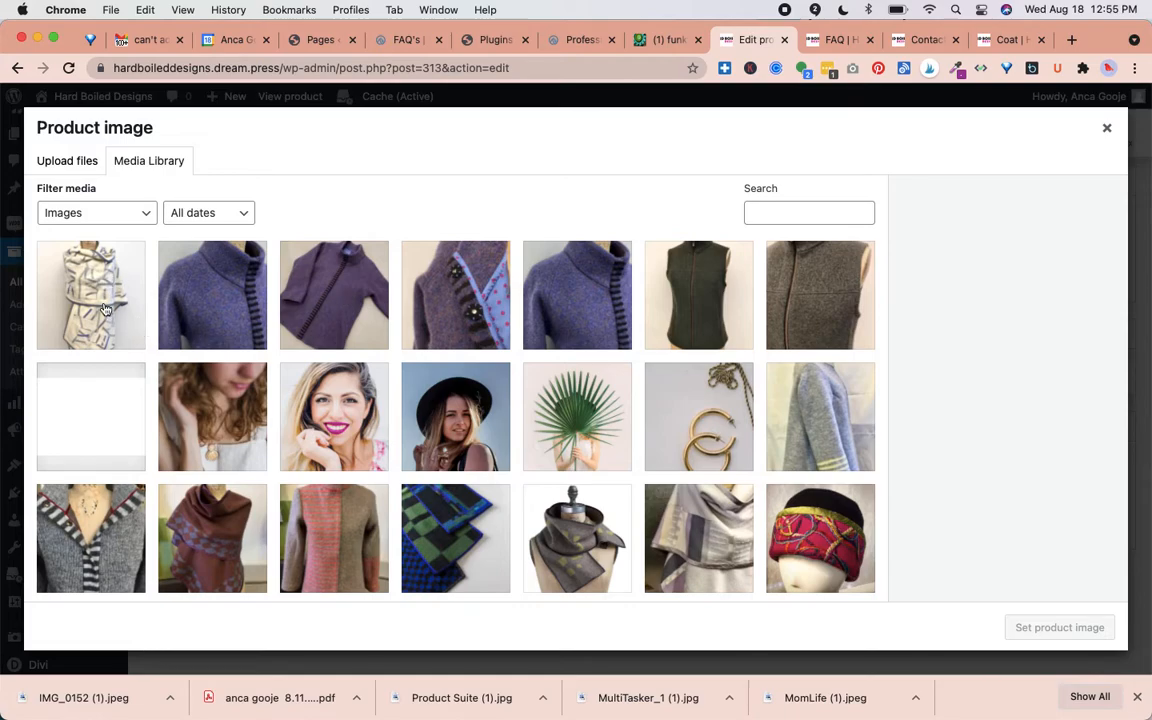
{"action": "mouse_move", "coordinate": [100, 302]}
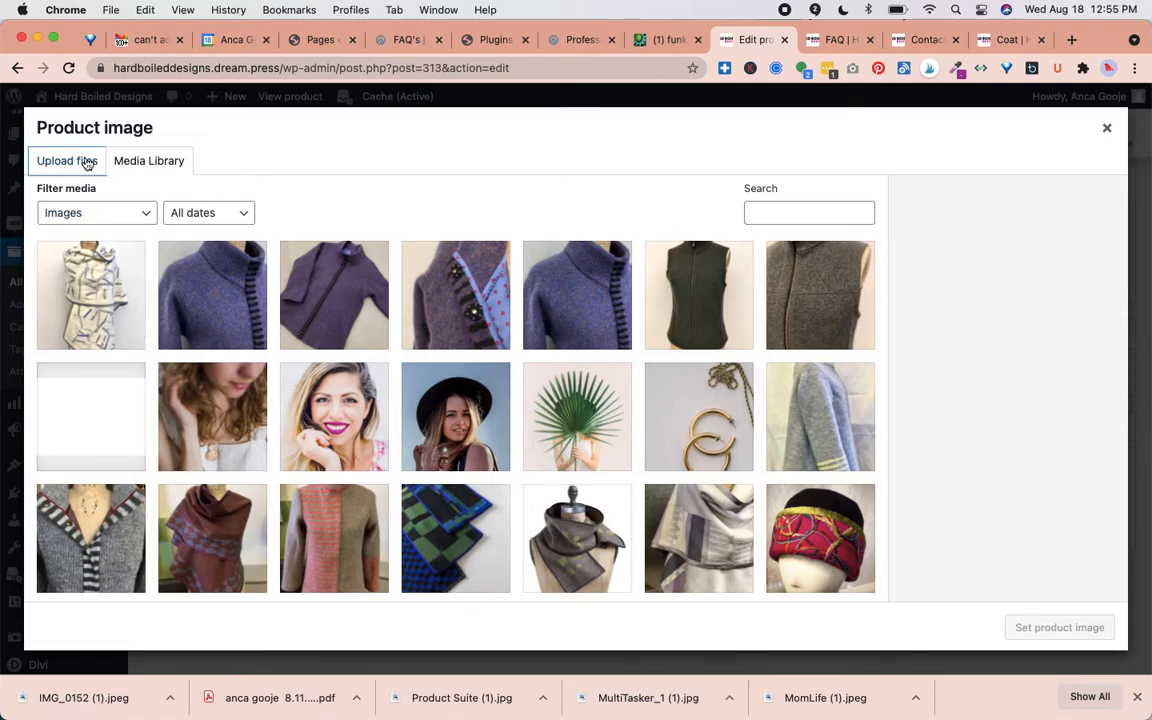
{"action": "left_click", "coordinate": [68, 160]}
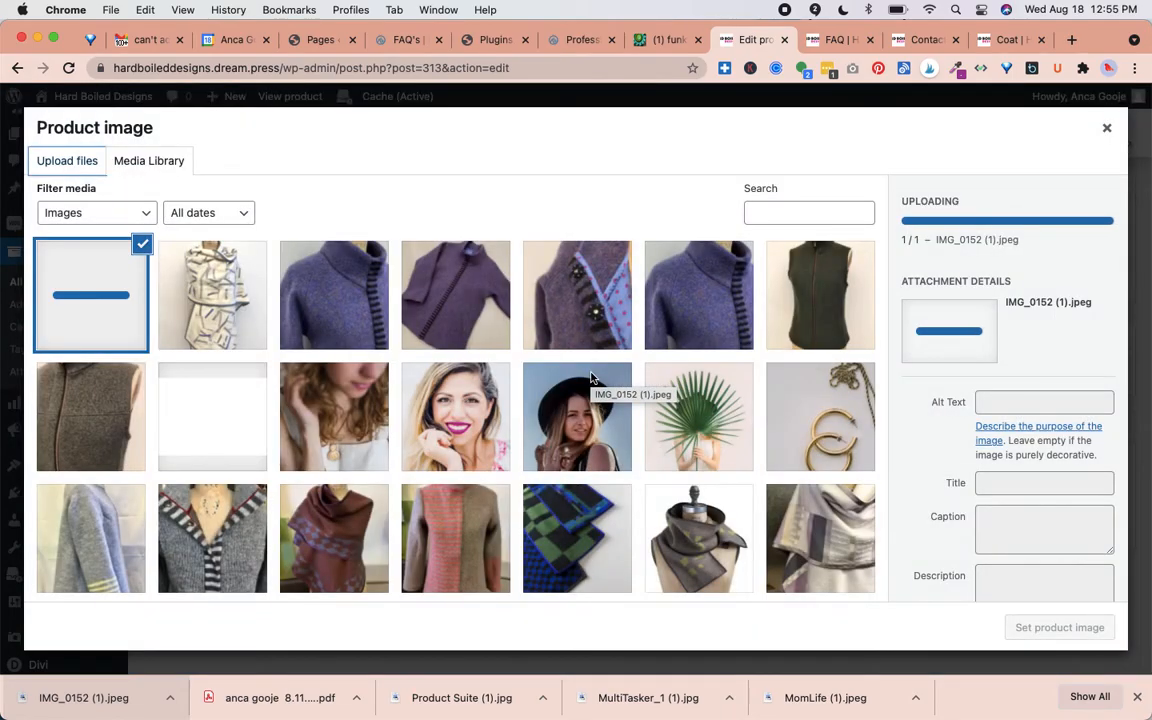
{"action": "mouse_move", "coordinate": [604, 364]}
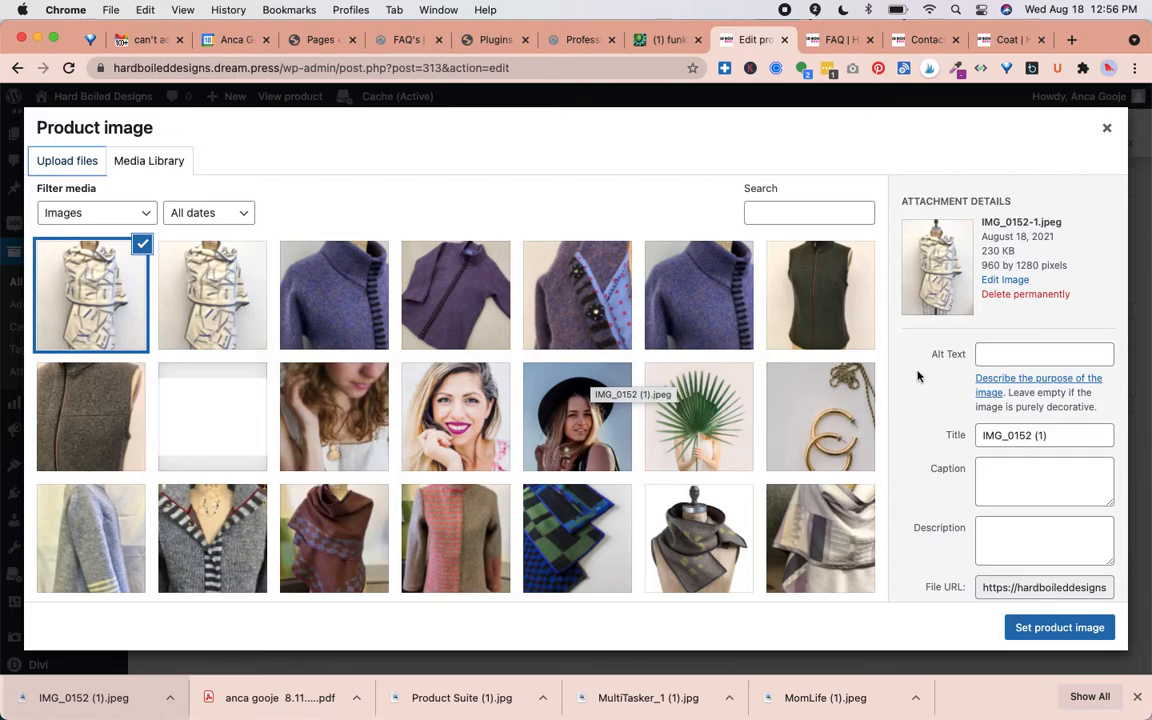
{"action": "mouse_move", "coordinate": [984, 252]}
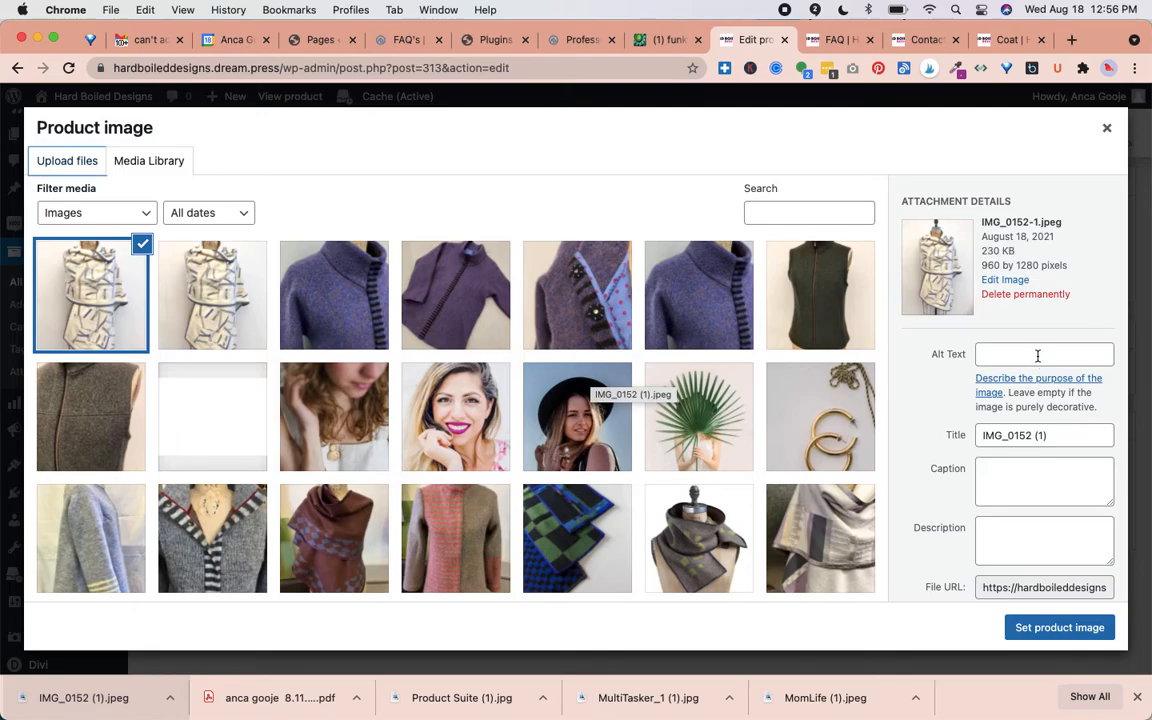
Set the uploaded photo's Alt Text and Title fields to "white wrap".
{"action": "left_click", "coordinate": [1044, 354]}
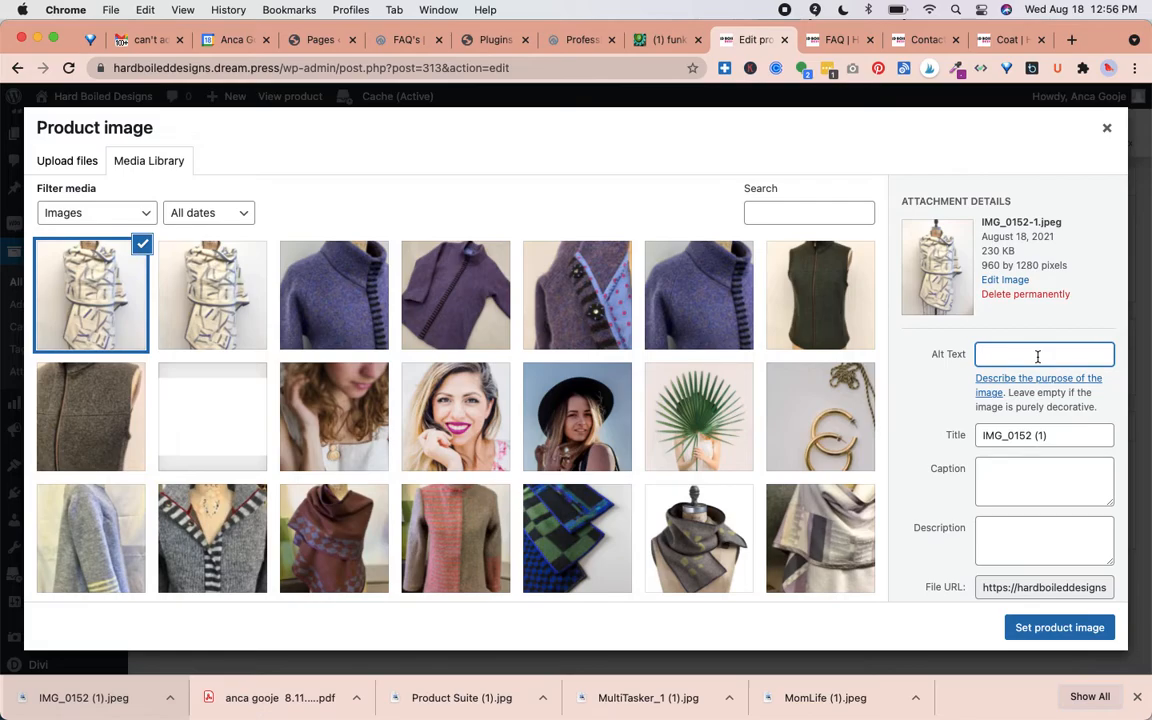
{"action": "type", "text": "white"}
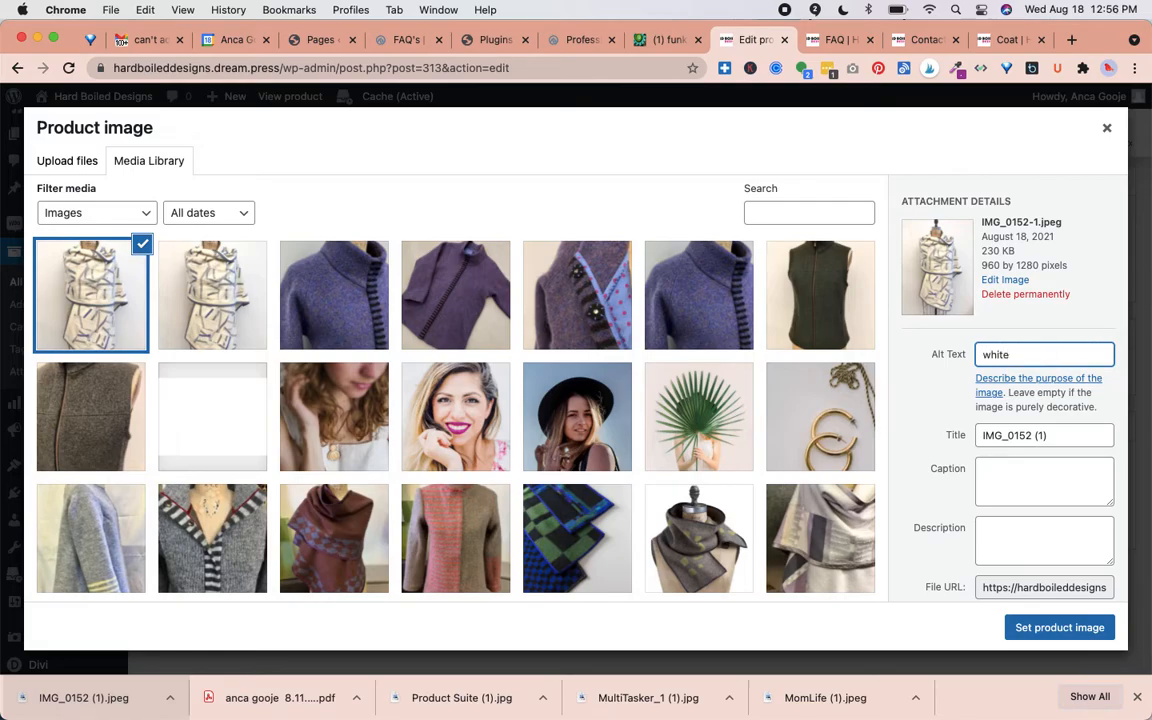
{"action": "type", "text": "wrap"}
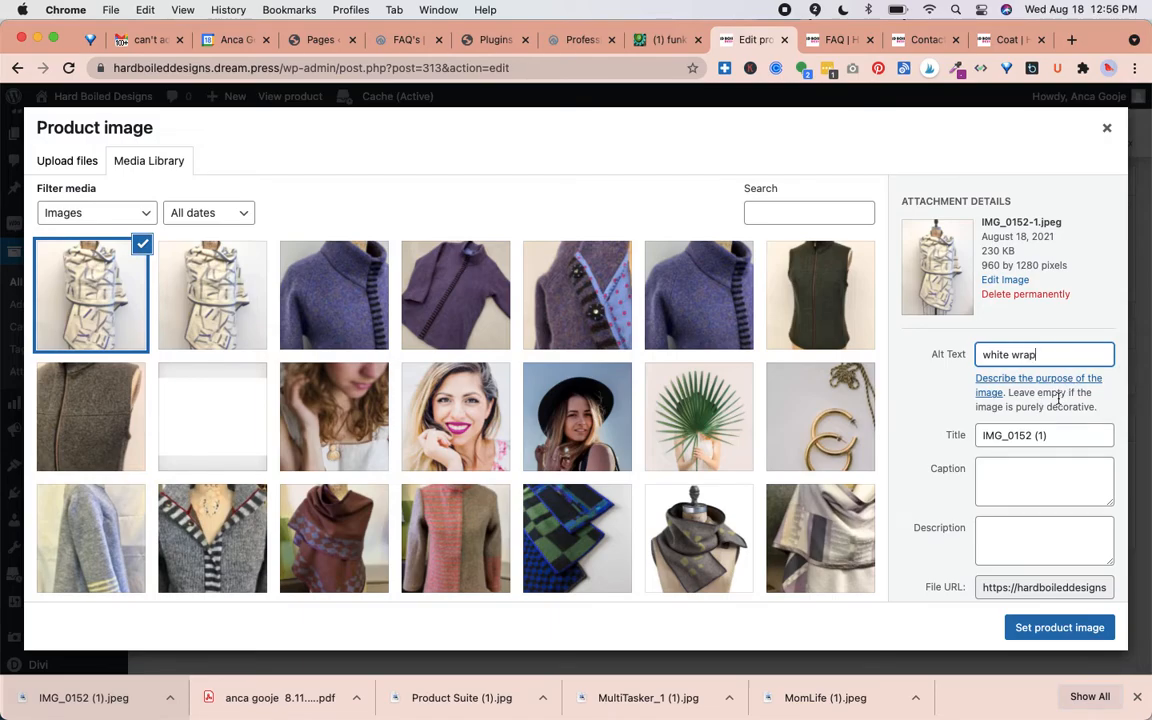
{"action": "left_click", "coordinate": [1044, 436]}
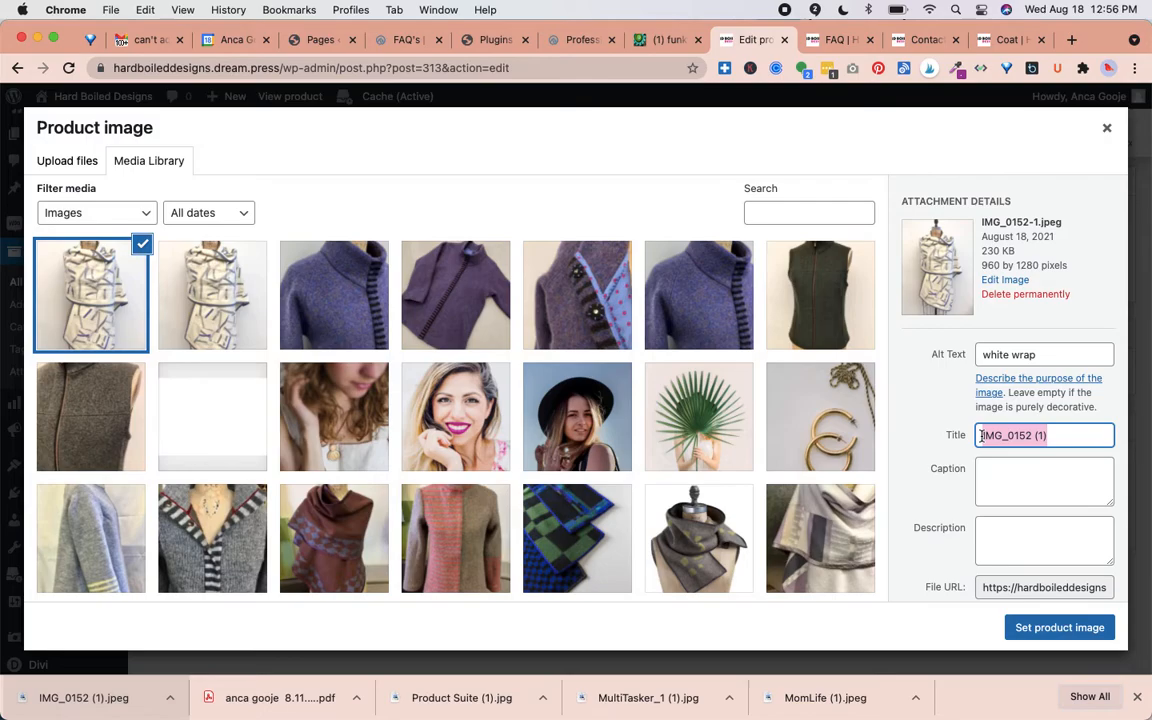
{"action": "type", "text": "white wrap"}
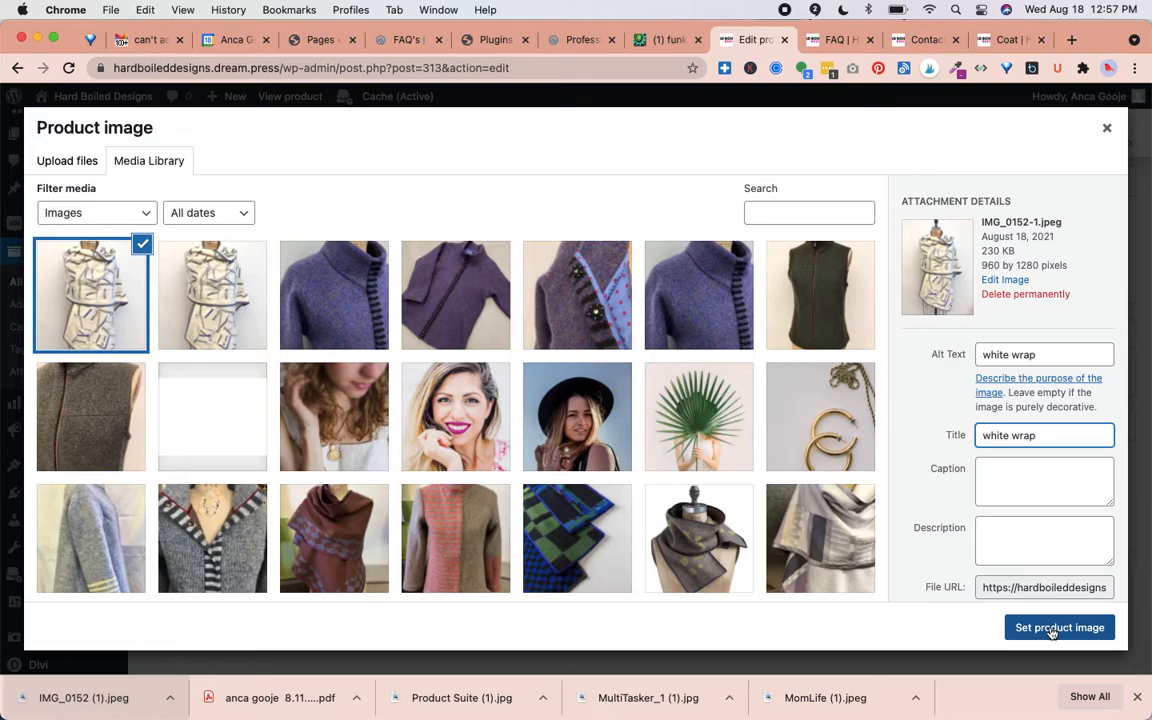
Set the white wrap photo as the product image and update the Pieced Wrap product.
{"action": "left_click", "coordinate": [1060, 628]}
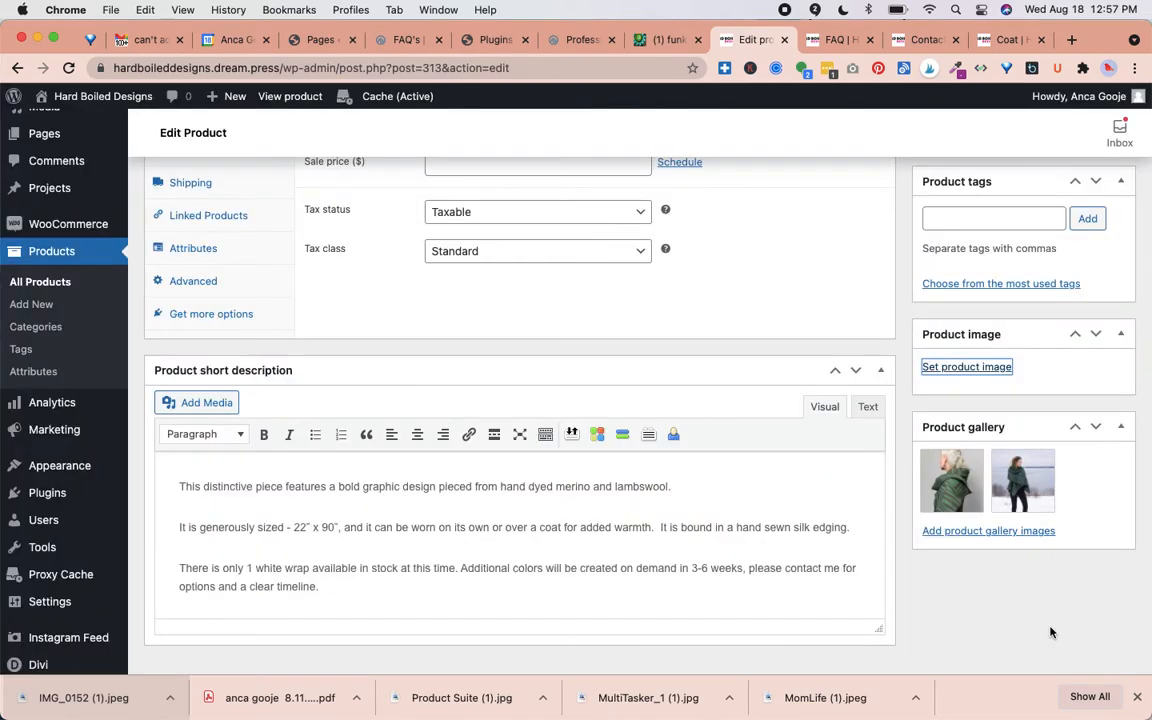
{"action": "left_click", "coordinate": [966, 366]}
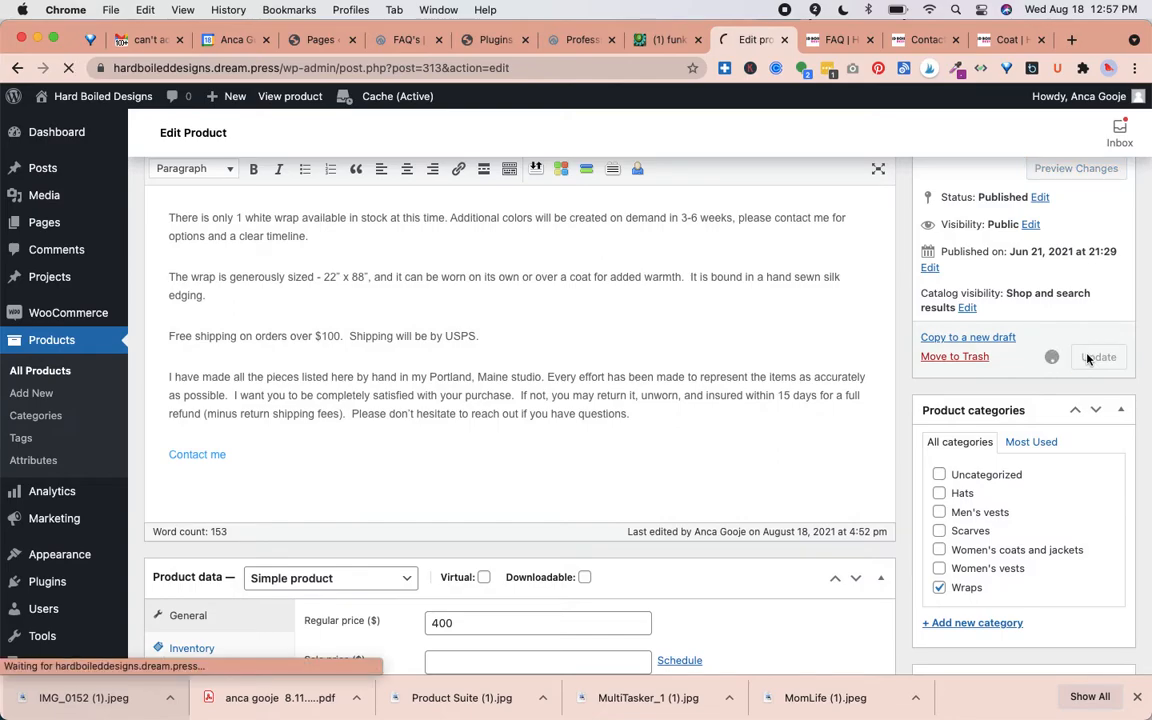
{"action": "left_click", "coordinate": [1098, 356]}
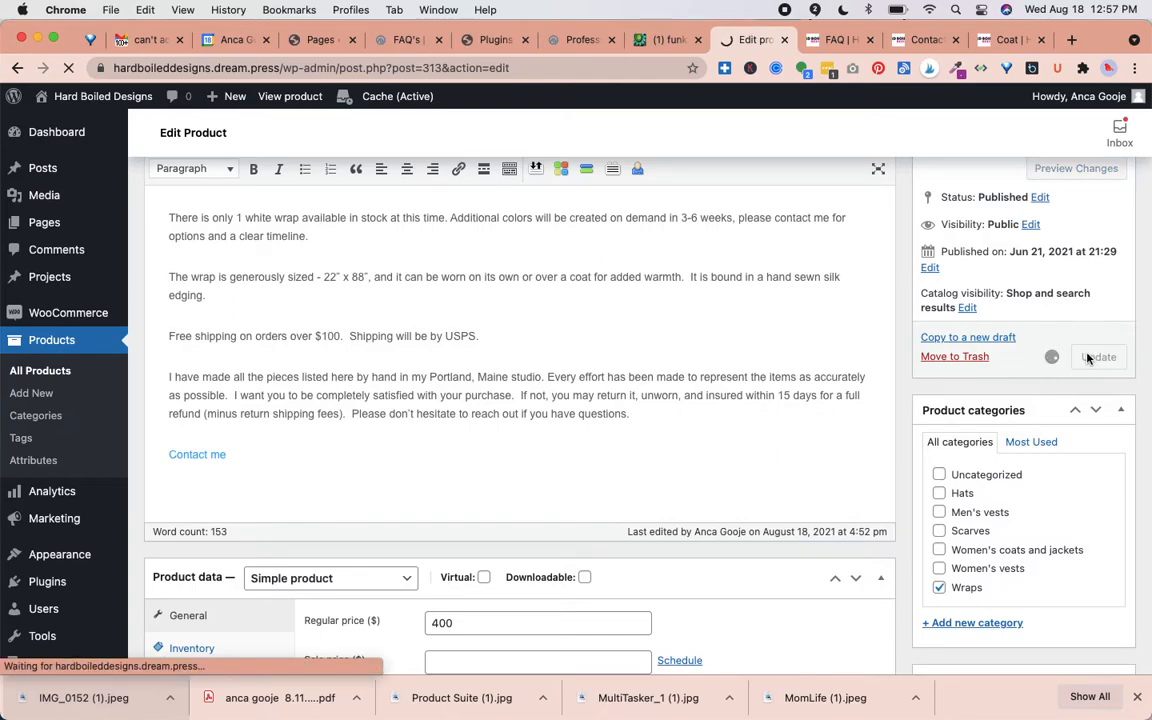
{"action": "left_click", "coordinate": [1098, 356]}
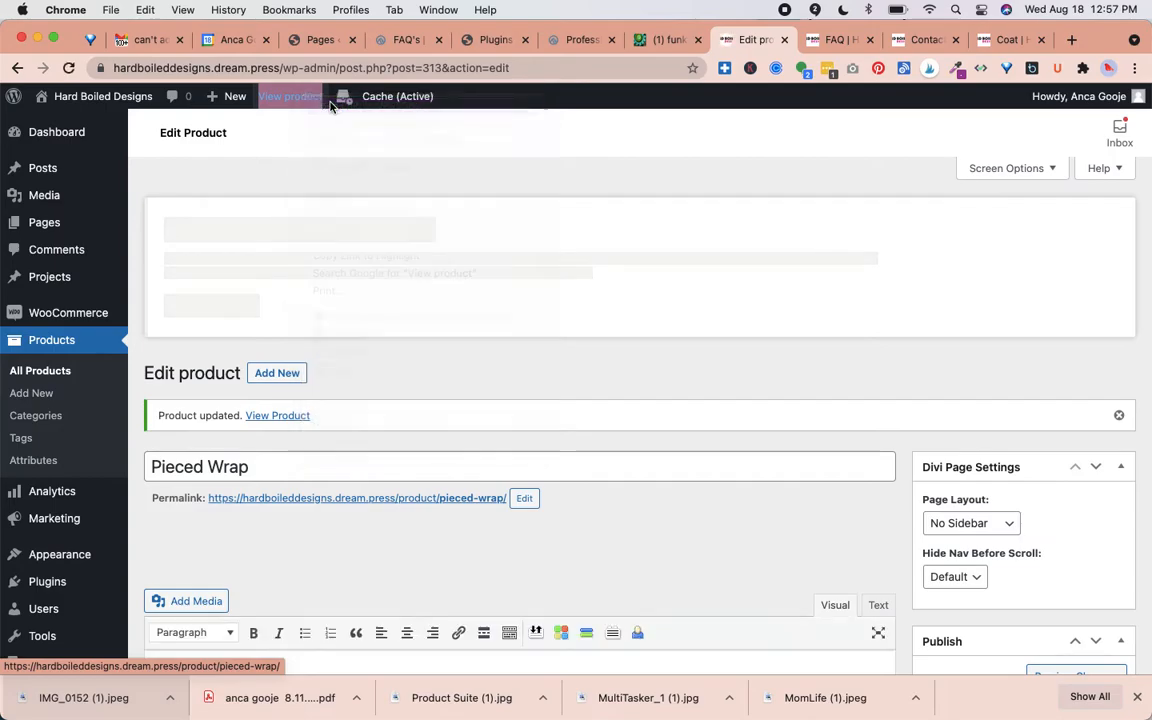
View the live Pieced Wrap page and scroll through its photo, $400 price and description.
{"action": "left_click", "coordinate": [276, 414]}
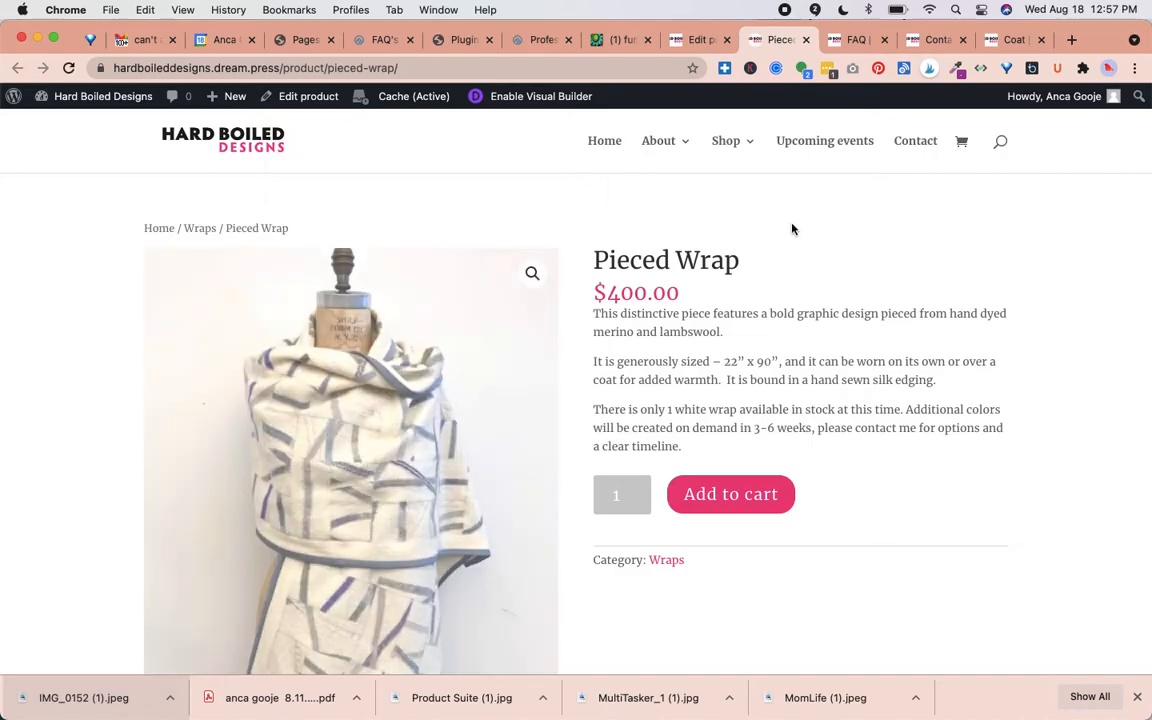
{"action": "scroll", "scroll_direction": "down", "scroll_amount": 3}
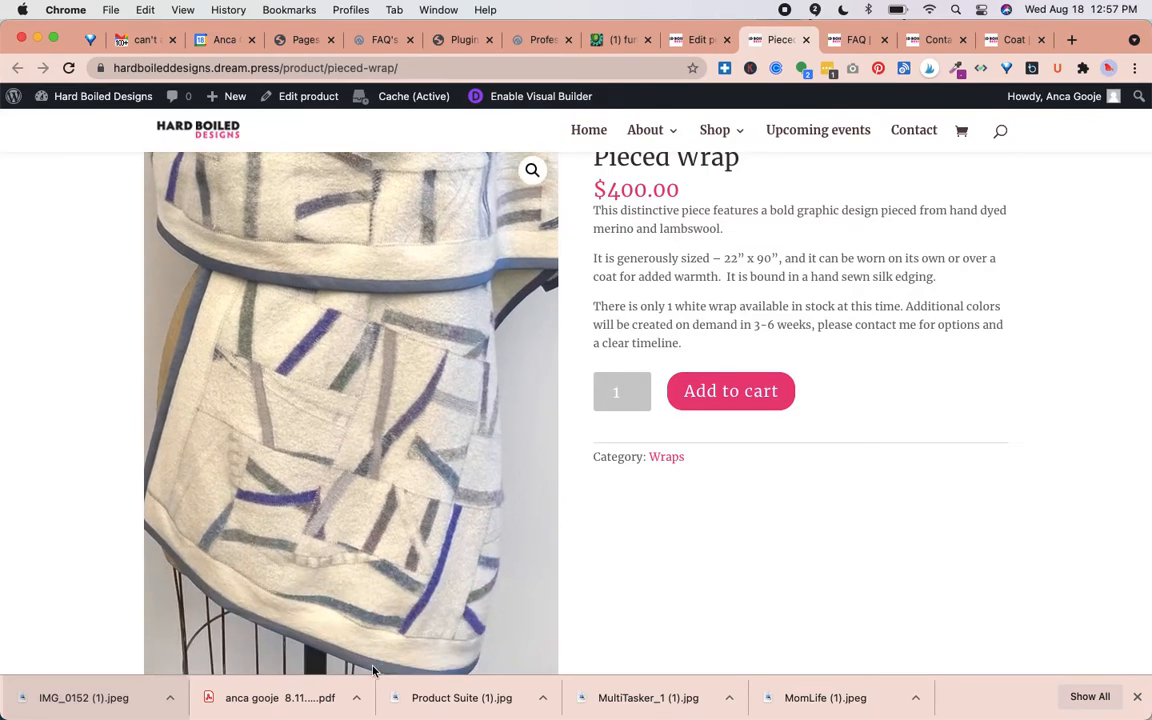
{"action": "scroll", "scroll_direction": "down", "scroll_amount": 3}
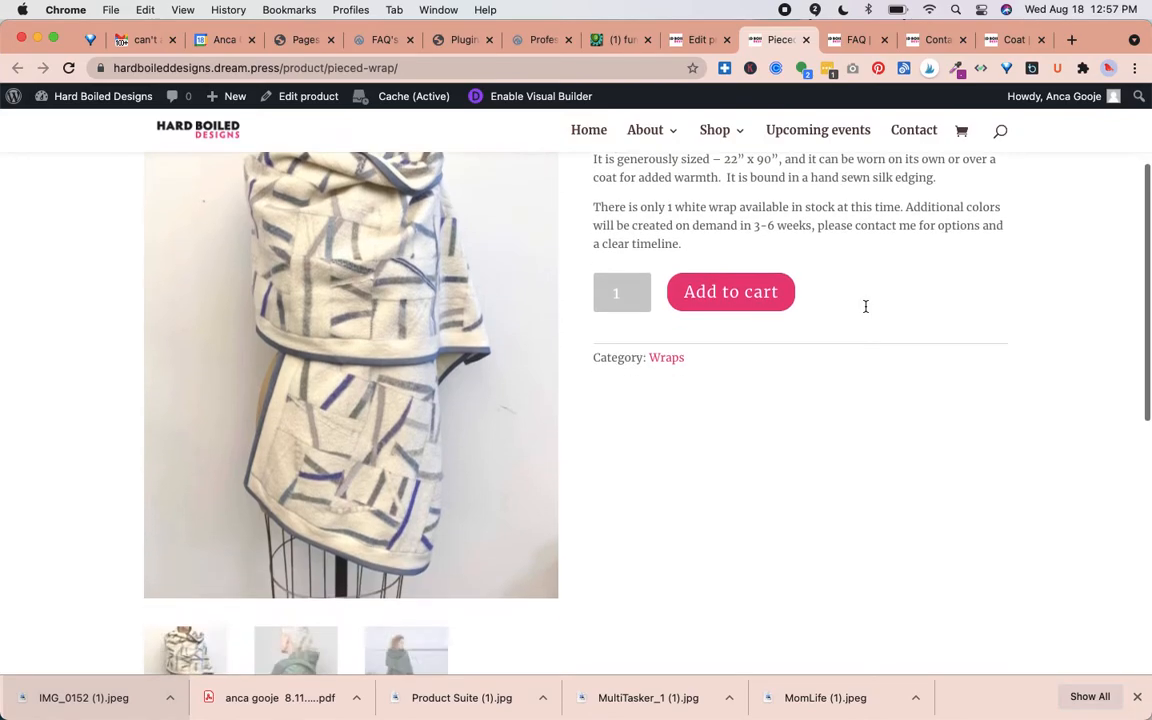
{"action": "scroll", "scroll_direction": "down", "scroll_amount": 3}
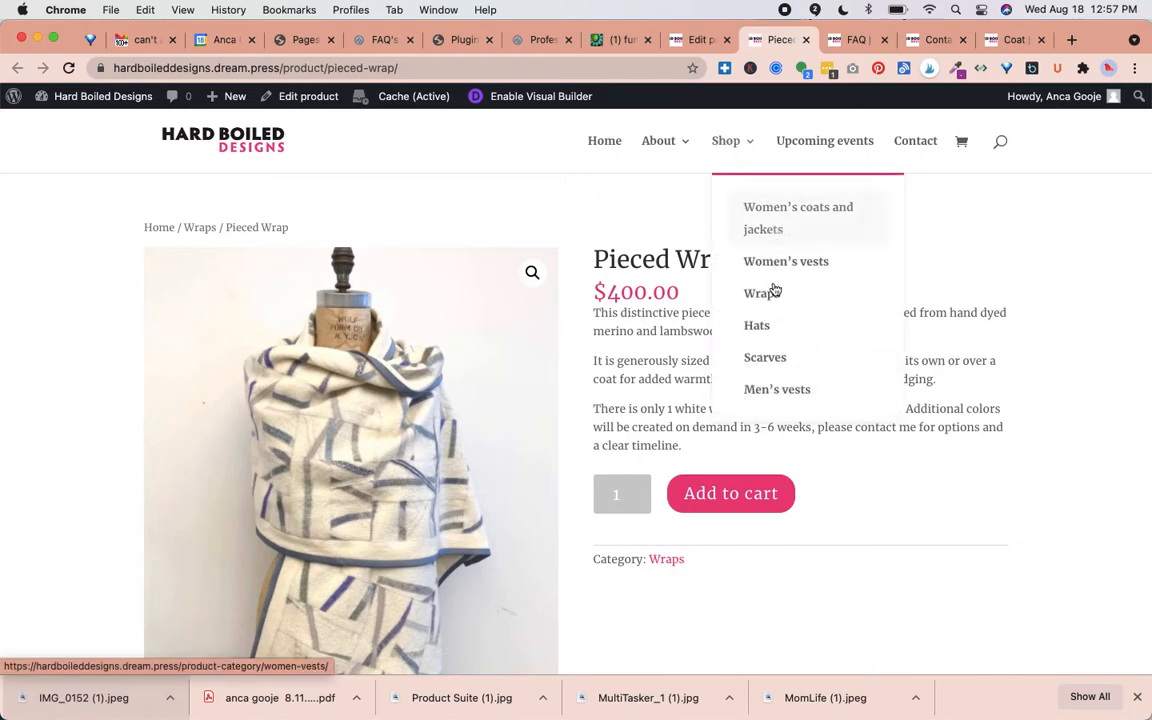
Navigate via Shop > Wraps to the category page listing Pieced Wrap at $400.
{"action": "left_click", "coordinate": [760, 292]}
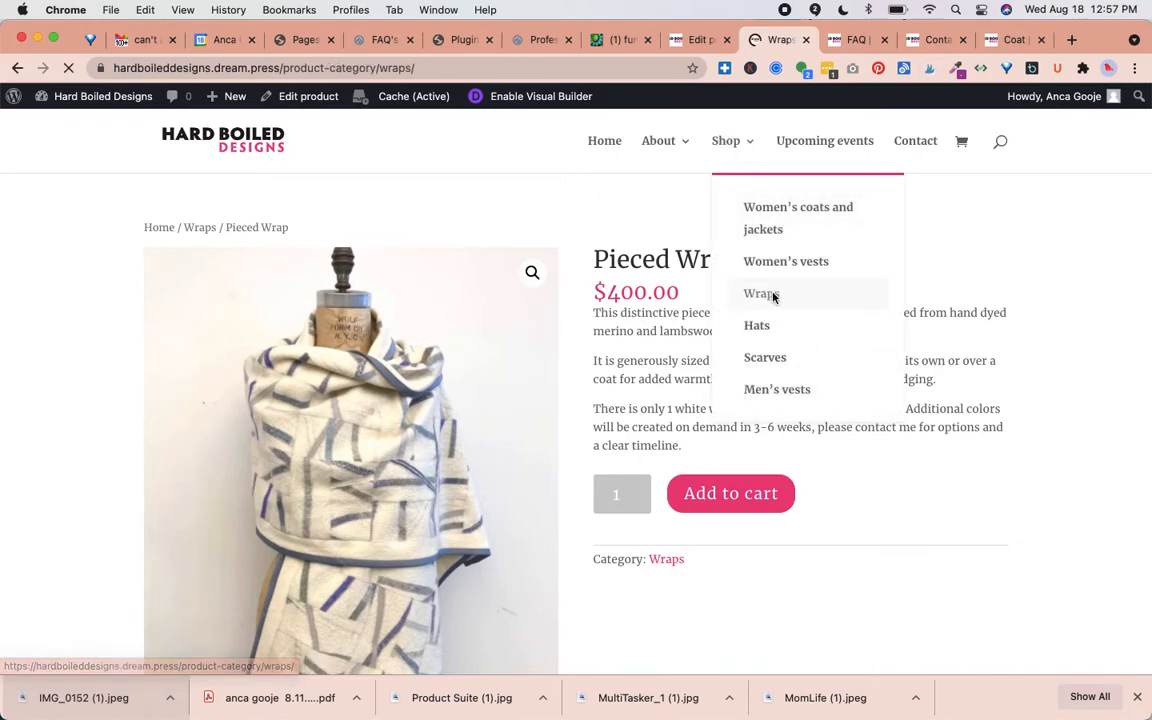
{"action": "left_click", "coordinate": [760, 292]}
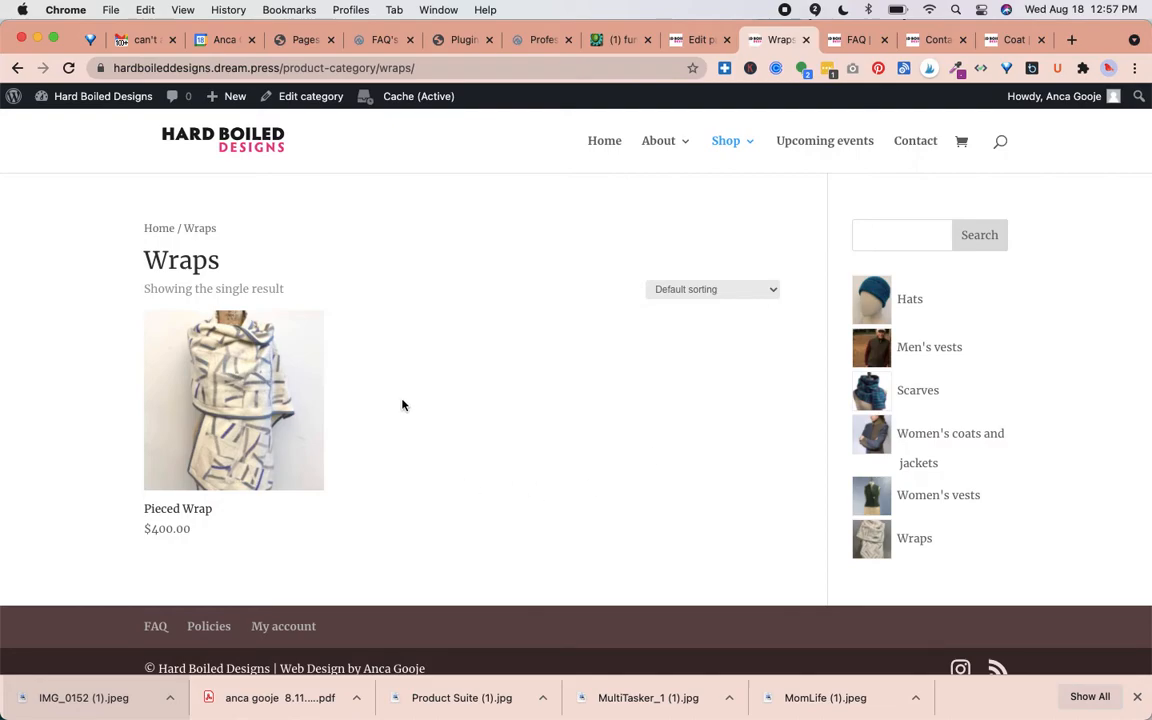
{"action": "mouse_move", "coordinate": [348, 380]}
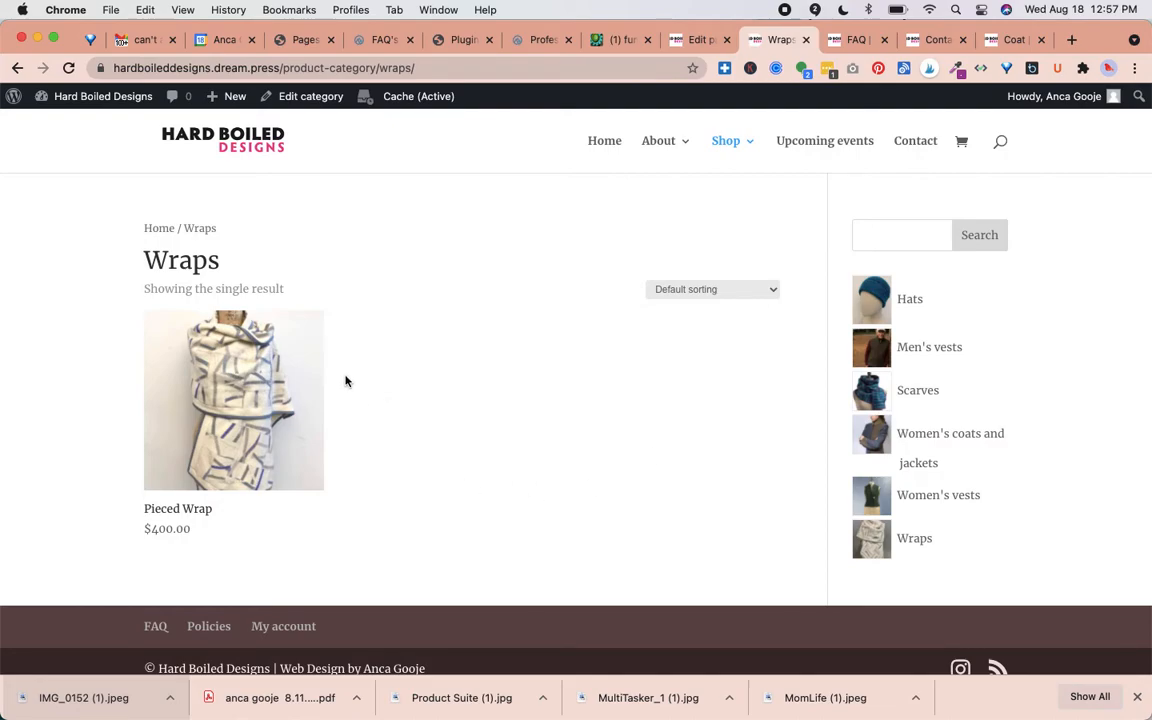
{"action": "mouse_move", "coordinate": [308, 510]}
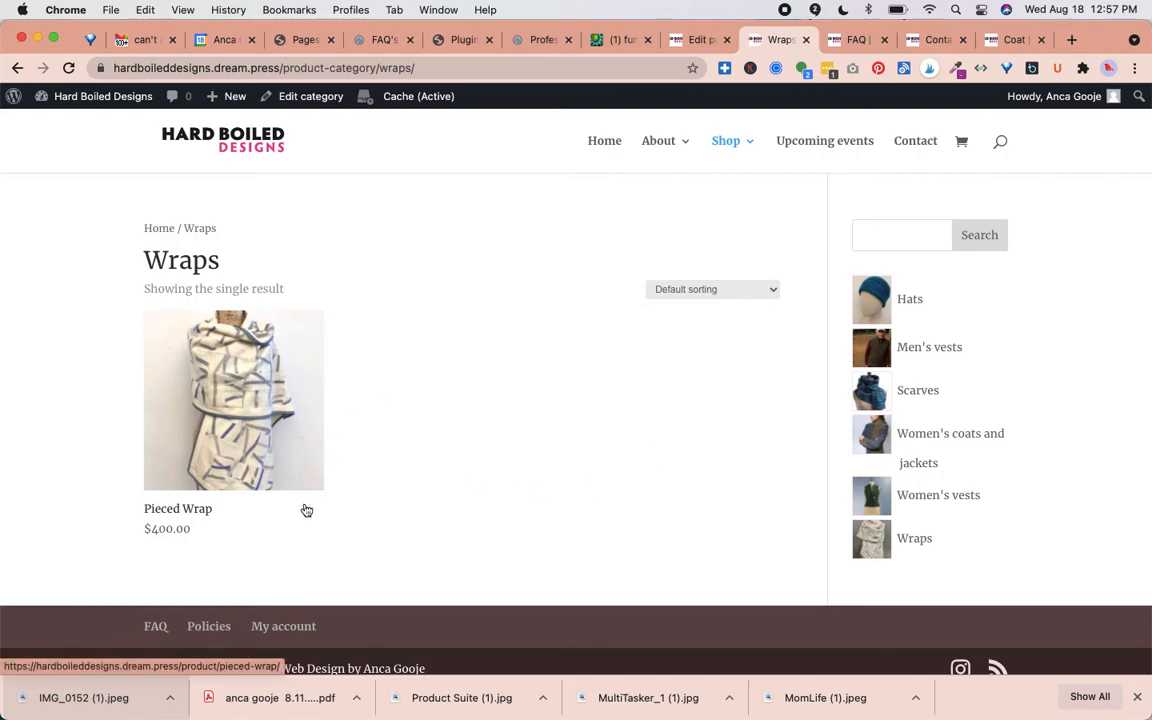
{"action": "mouse_move", "coordinate": [246, 428]}
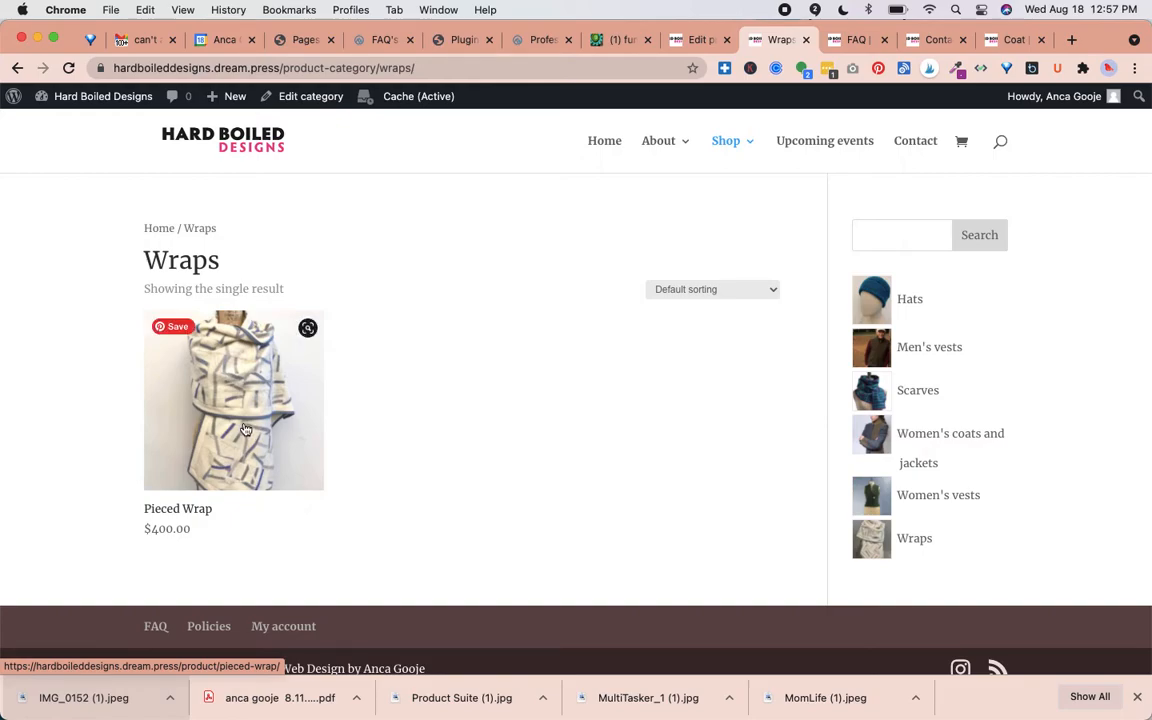
{"action": "mouse_move", "coordinate": [248, 424]}
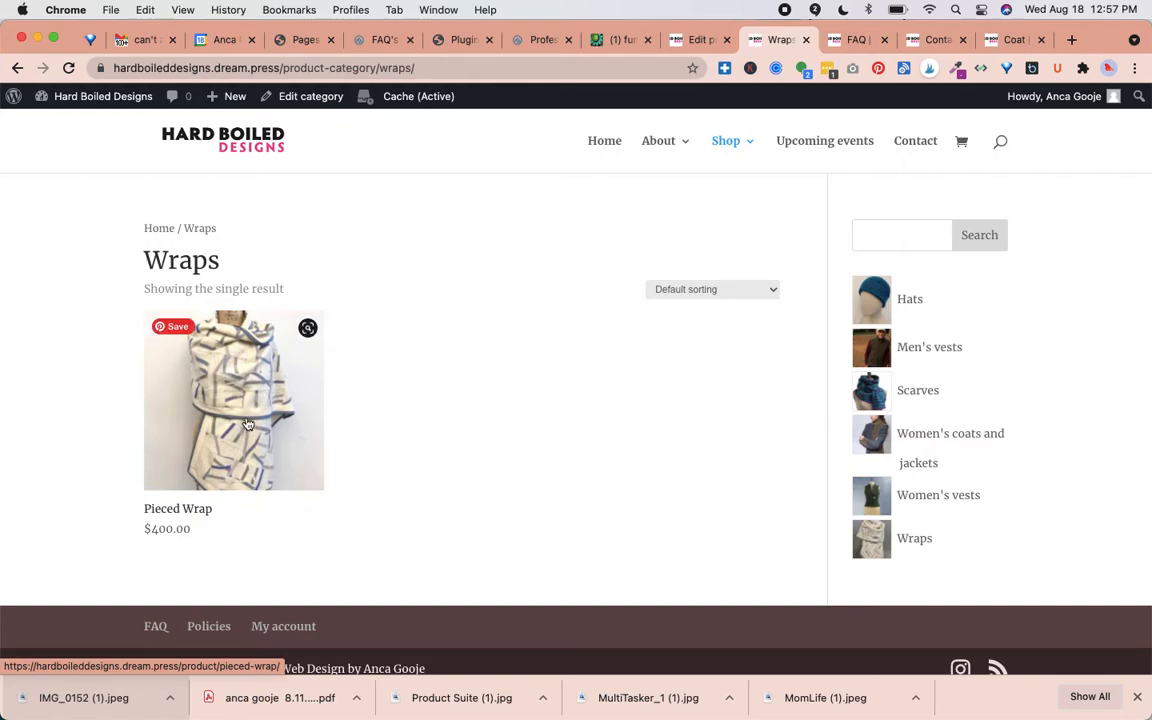